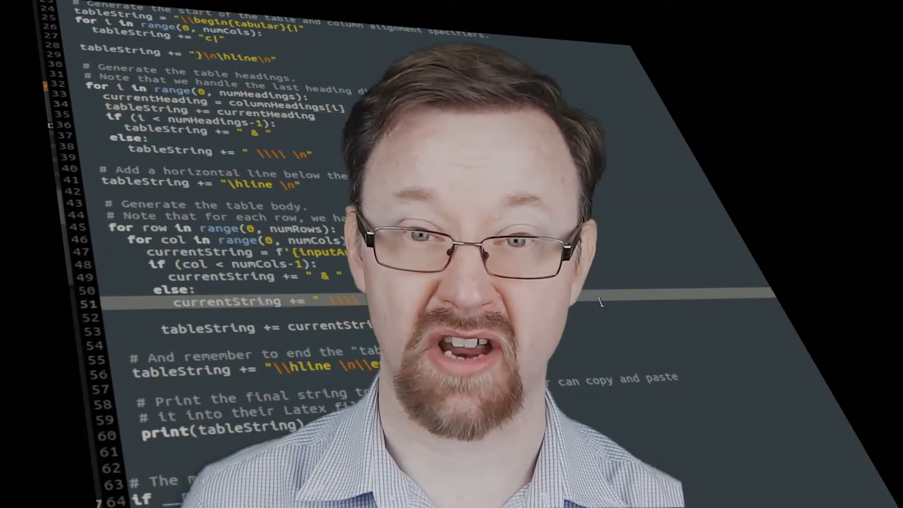
- Run python3 tableDemo.py and select the {|c|c|c|} column specifier in its output
{"action": "scroll", "scroll_direction": "down", "scroll_amount": 3}
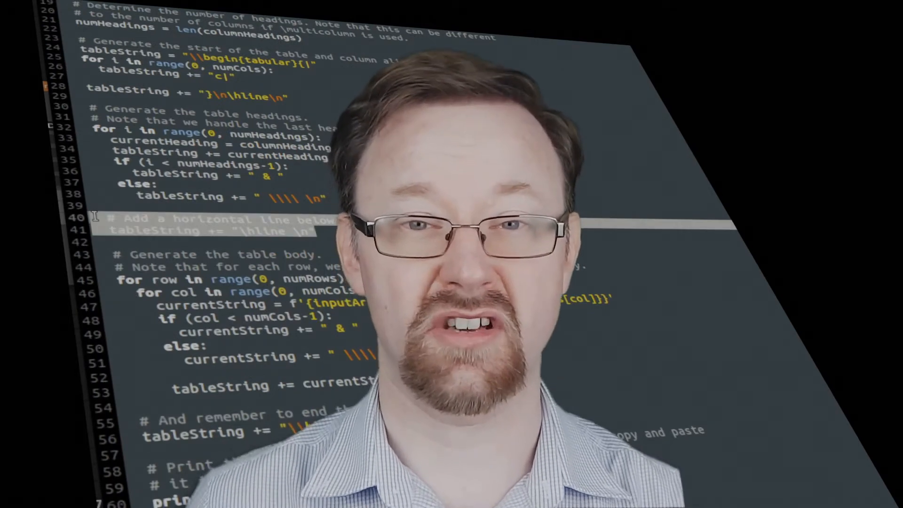
{"action": "scroll", "scroll_direction": "down", "scroll_amount": 3}
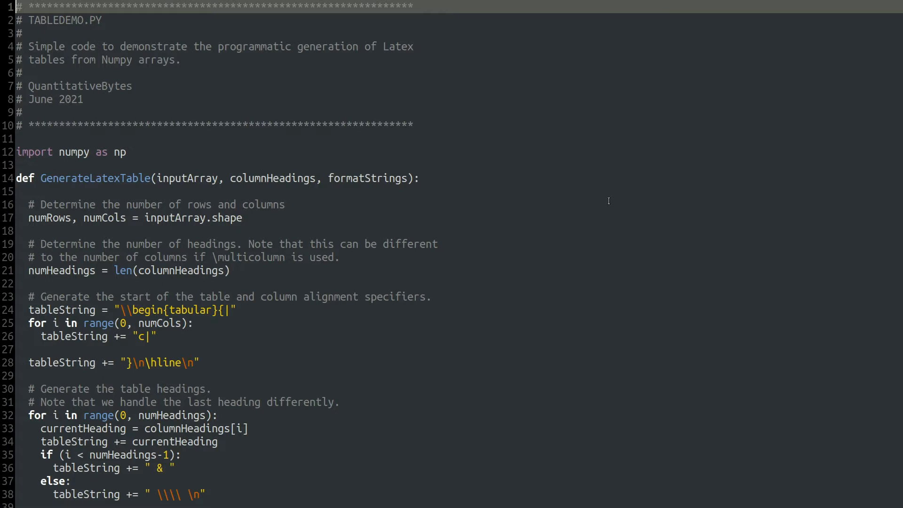
{"action": "mouse_move", "coordinate": [94, 241]}
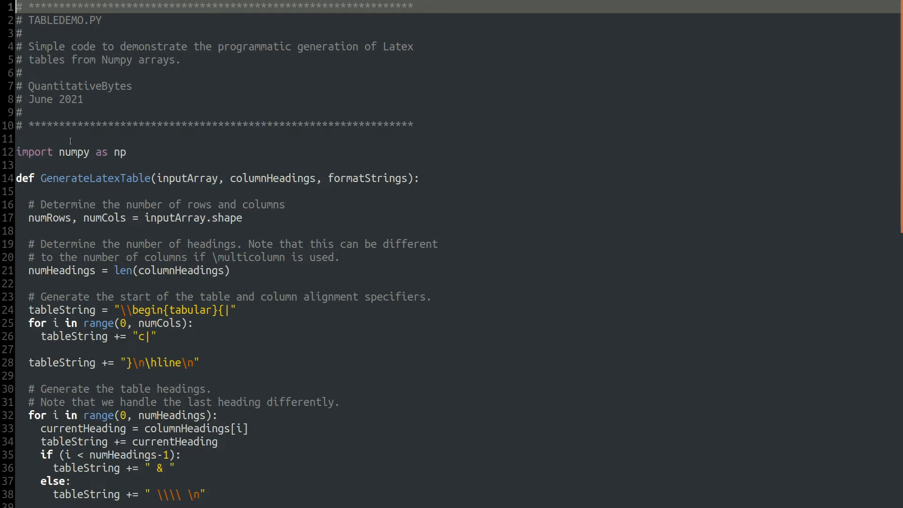
{"action": "mouse_move", "coordinate": [241, 169]}
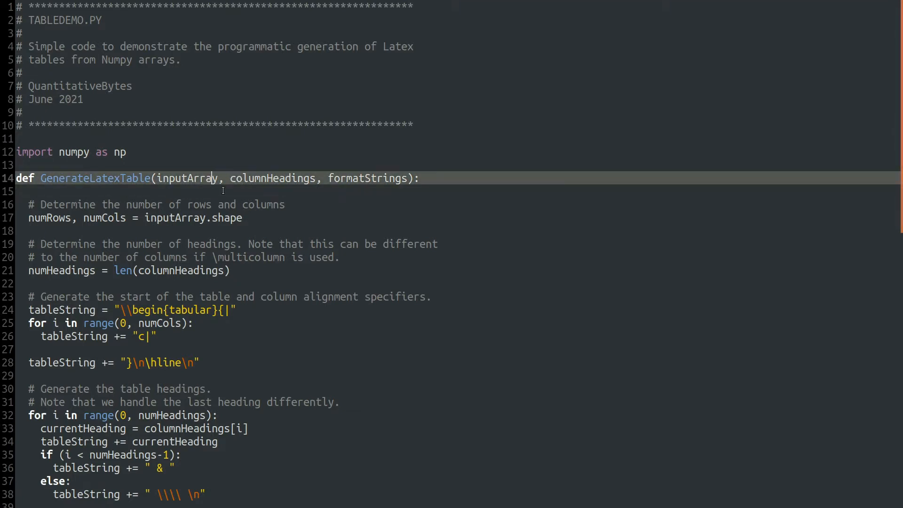
{"action": "double_click", "coordinate": [274, 178]}
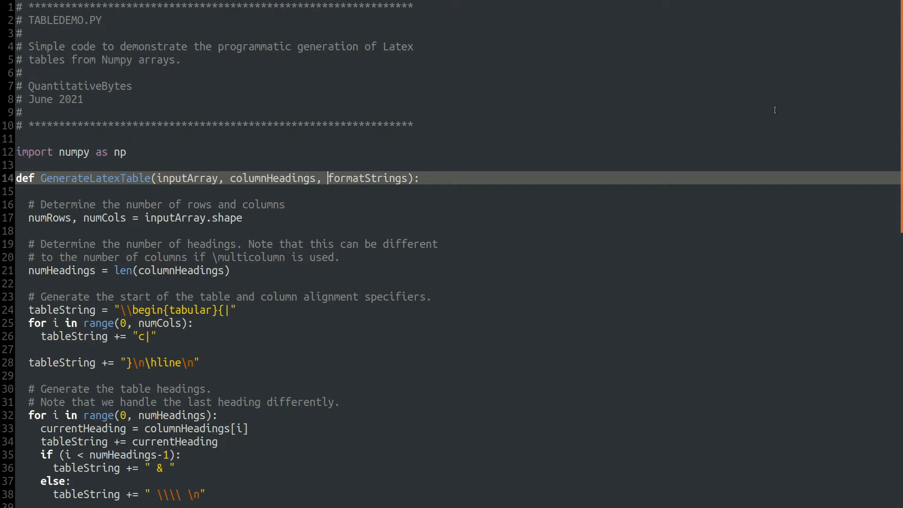
{"action": "scroll", "scroll_direction": "down", "scroll_amount": 3}
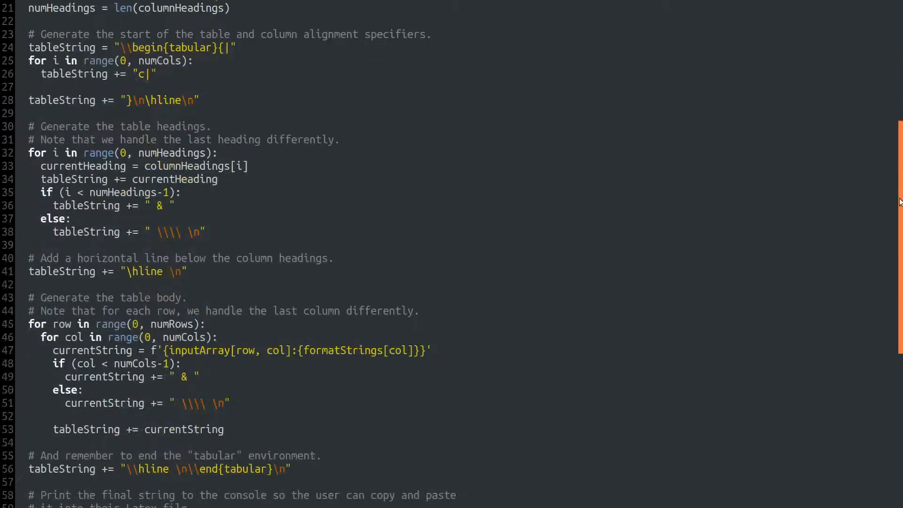
{"action": "scroll", "scroll_direction": "down", "scroll_amount": 3}
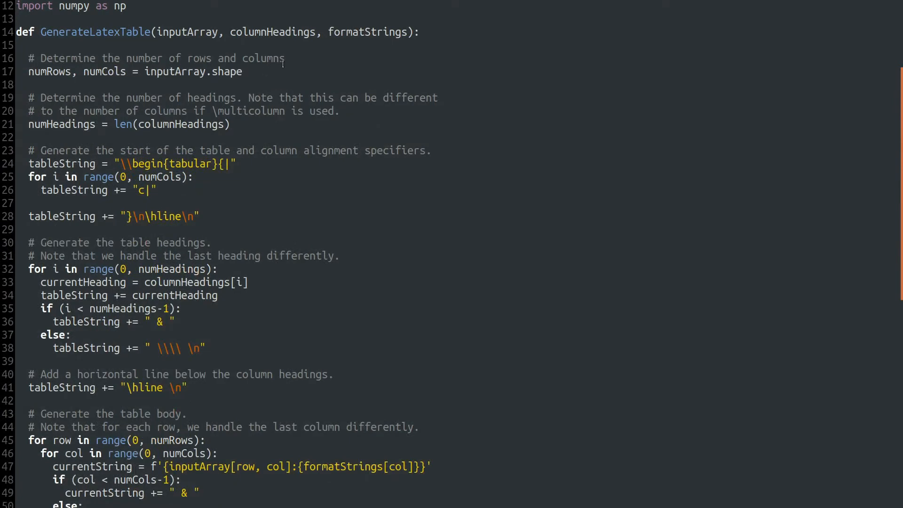
{"action": "mouse_move", "coordinate": [75, 84]}
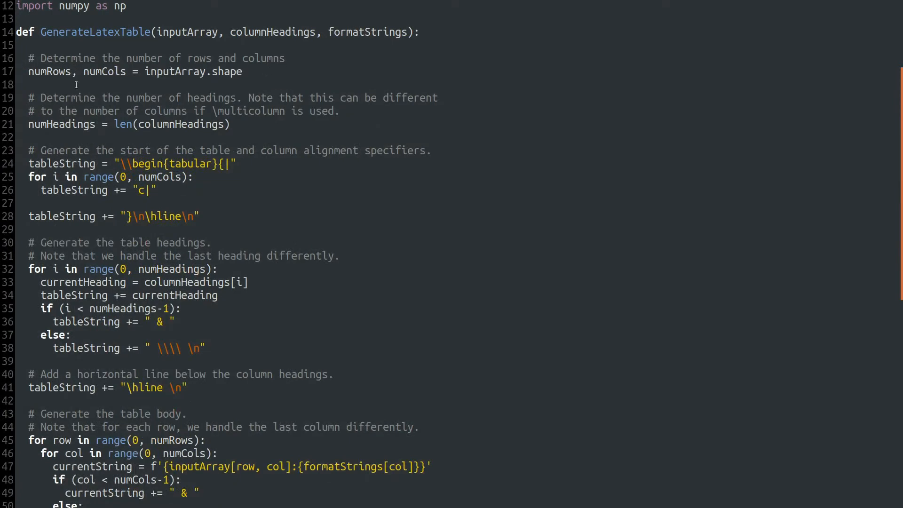
{"action": "mouse_move", "coordinate": [250, 77]}
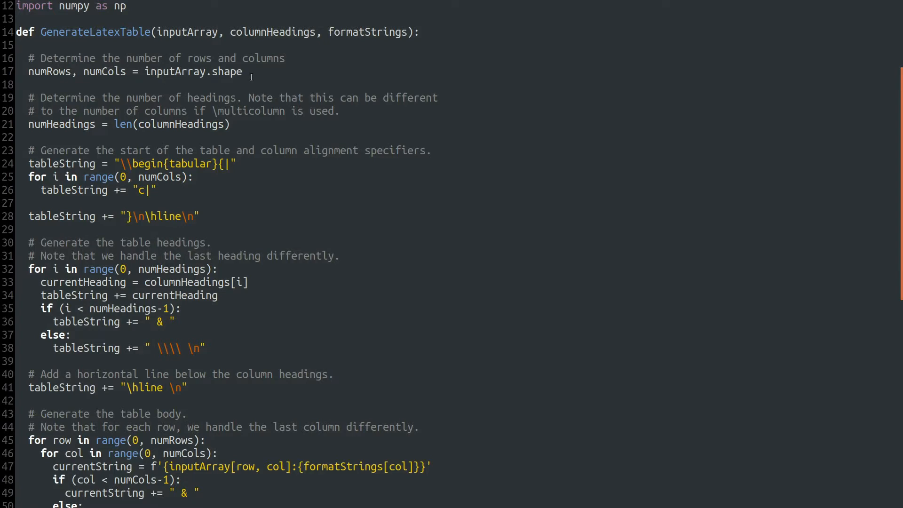
{"action": "mouse_move", "coordinate": [112, 91]}
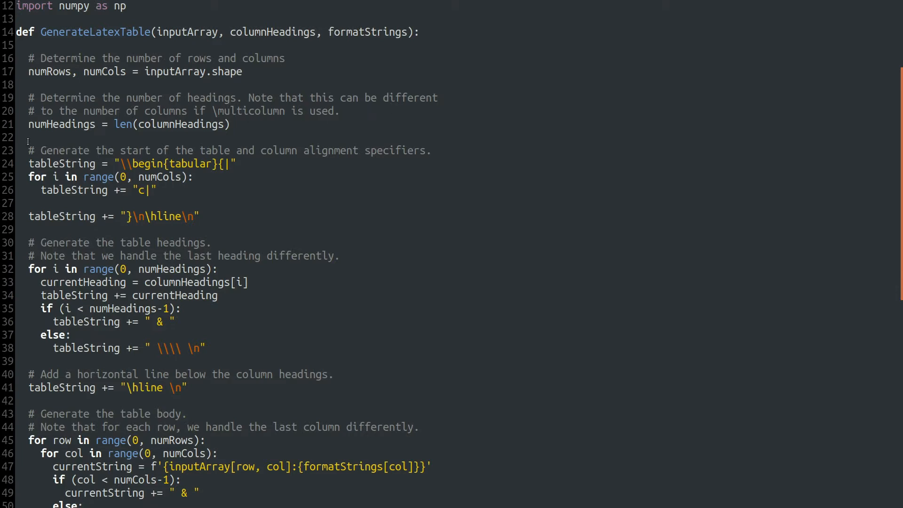
{"action": "mouse_move", "coordinate": [190, 123]}
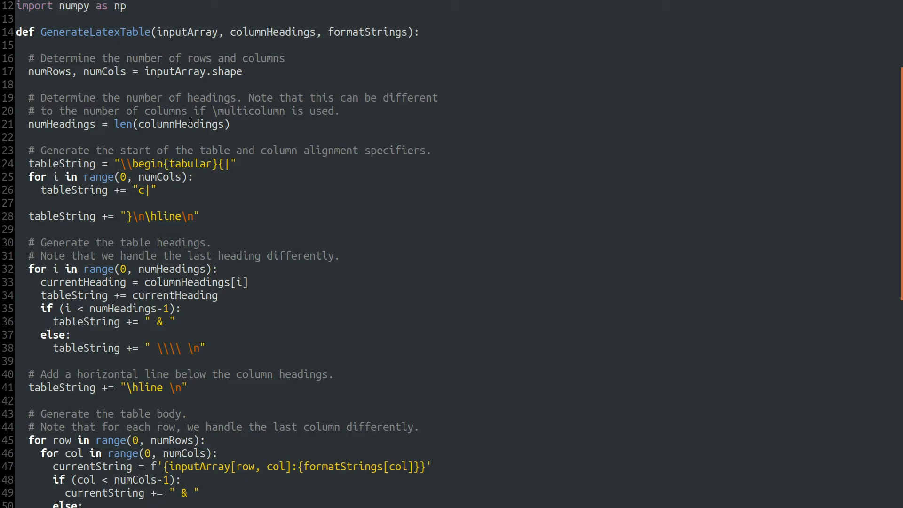
{"action": "mouse_move", "coordinate": [126, 127]}
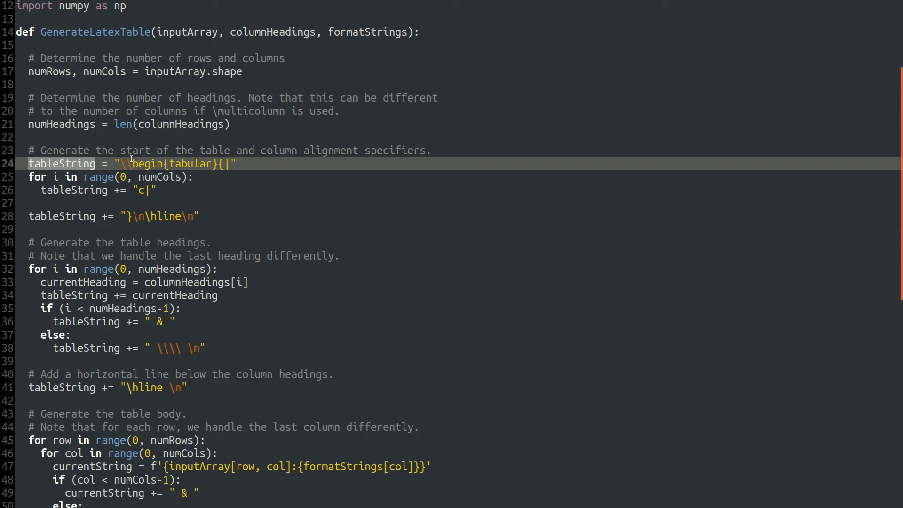
{"action": "mouse_move", "coordinate": [219, 173]}
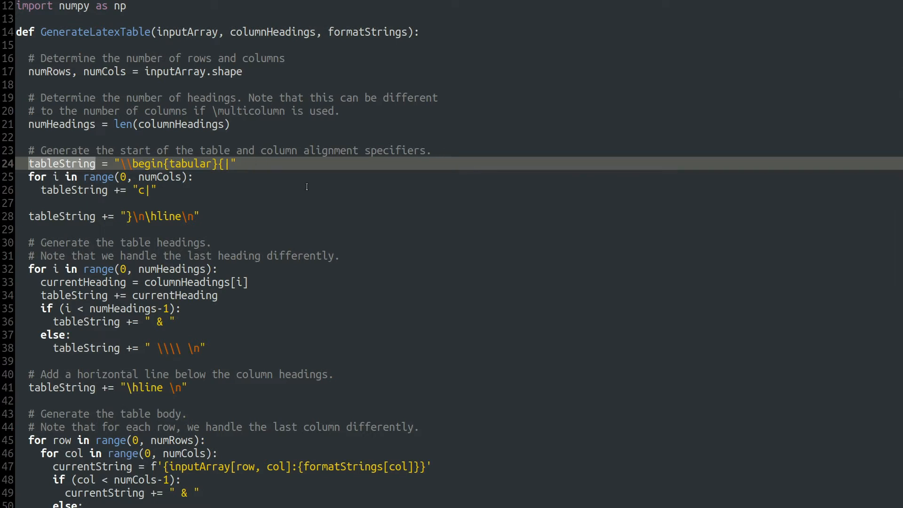
{"action": "left_click", "coordinate": [194, 177]}
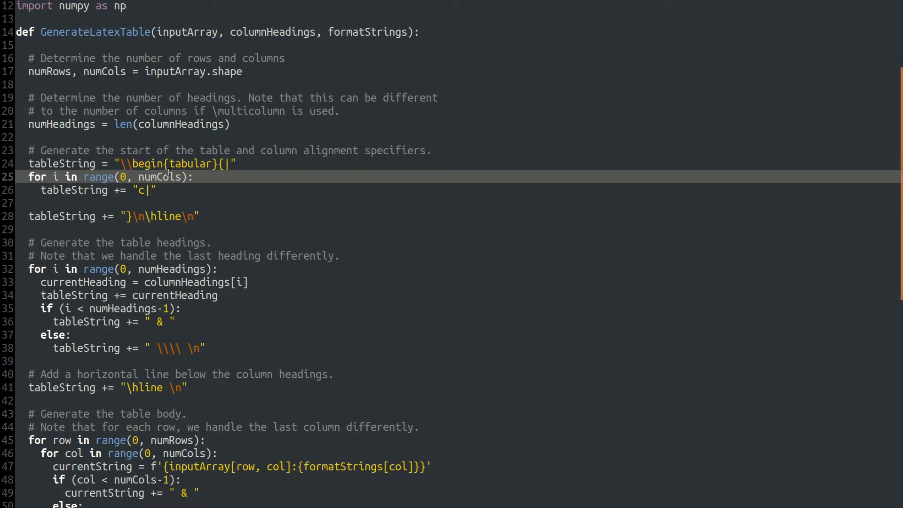
{"action": "left_click", "coordinate": [194, 177]}
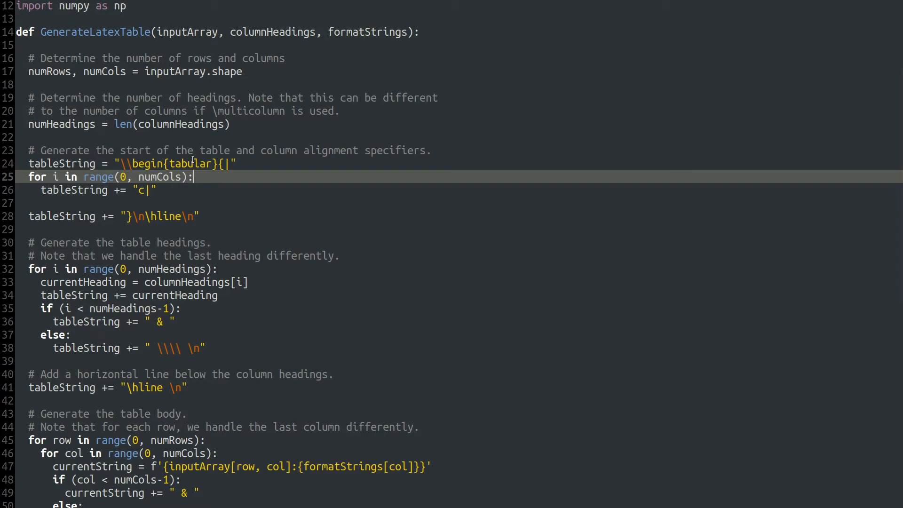
{"action": "mouse_move", "coordinate": [282, 239]}
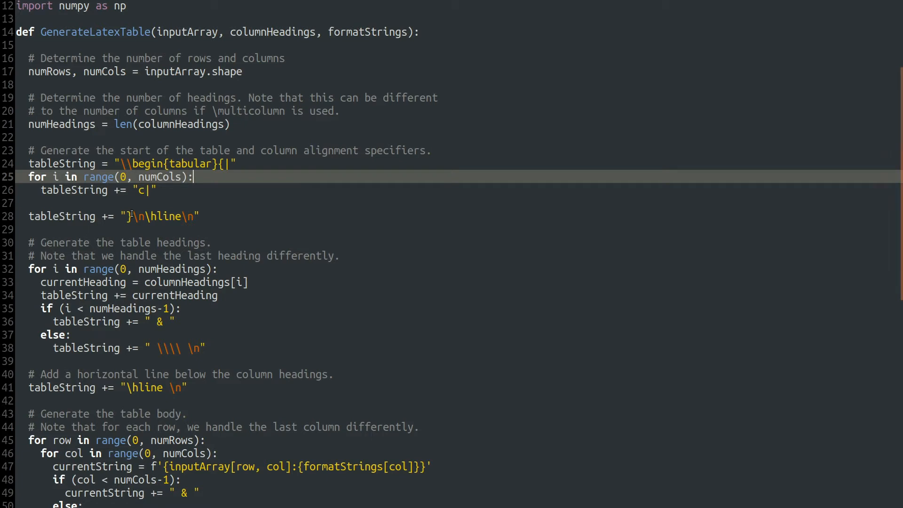
{"action": "mouse_move", "coordinate": [261, 203]}
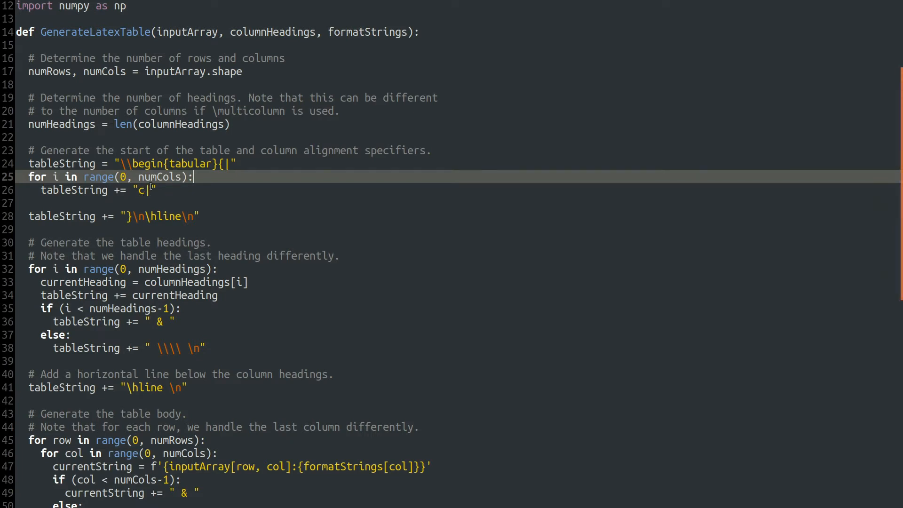
{"action": "mouse_move", "coordinate": [138, 236]}
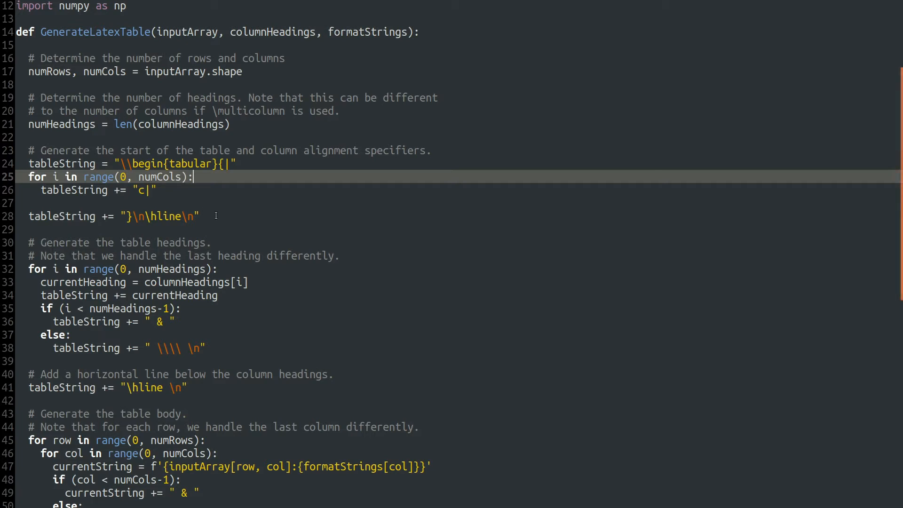
{"action": "mouse_move", "coordinate": [114, 215]}
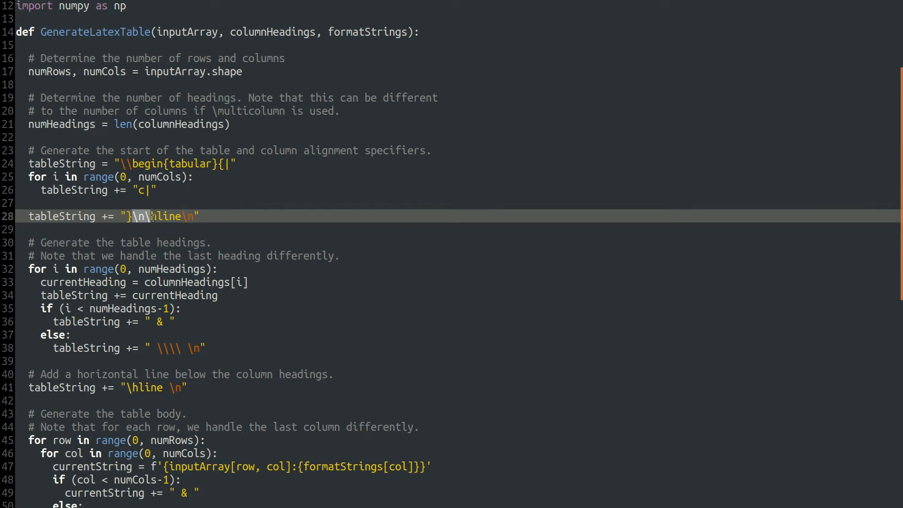
{"action": "double_click", "coordinate": [157, 216]}
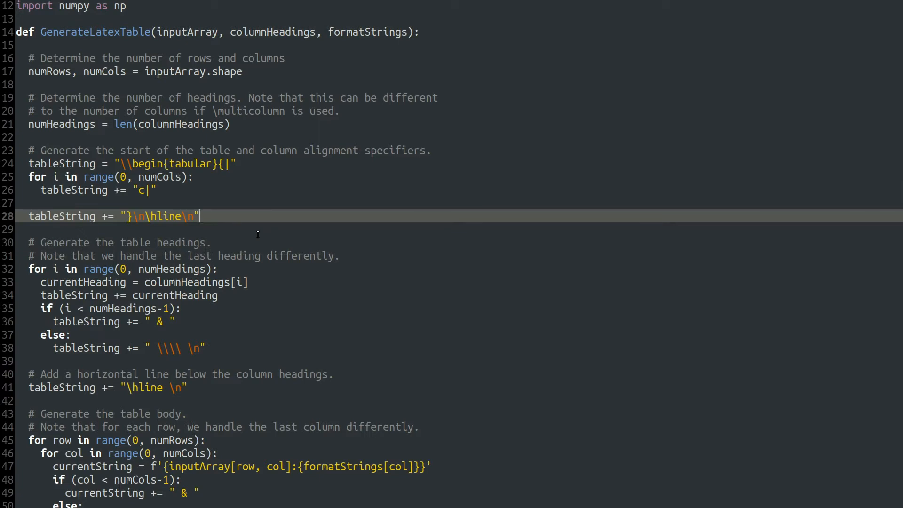
{"action": "mouse_move", "coordinate": [257, 238]}
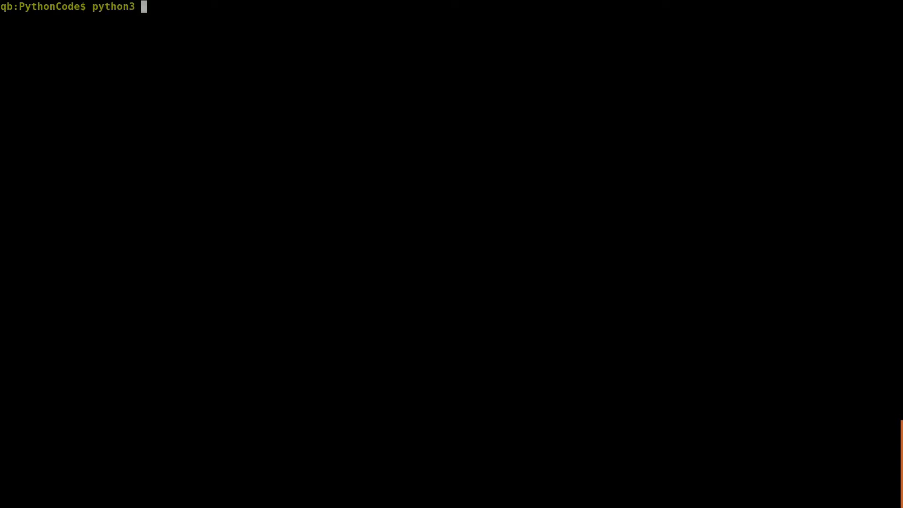
{"action": "type", "text": "tableDemo.py"}
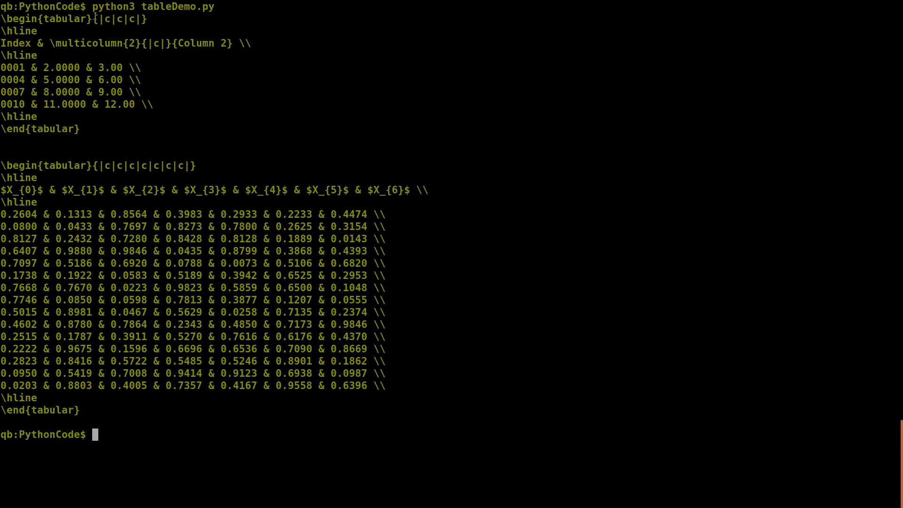
{"action": "double_click", "coordinate": [118, 19]}
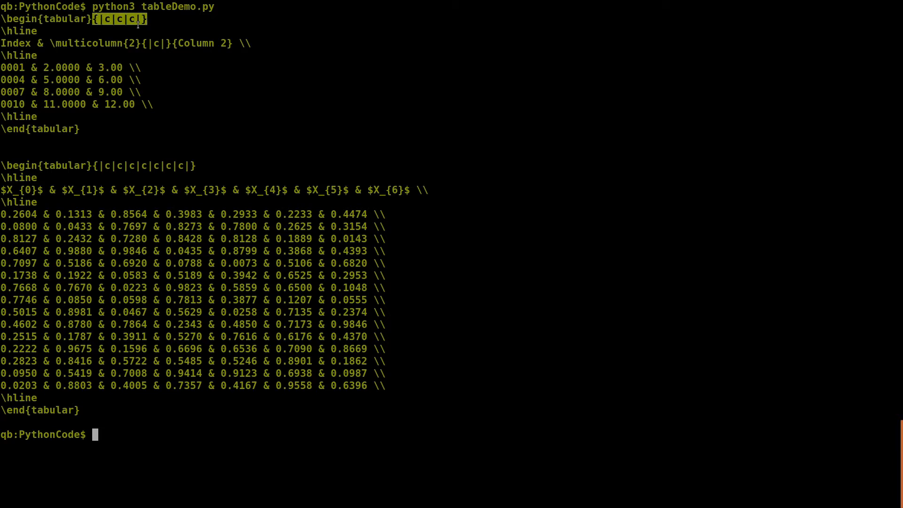
{"action": "mouse_move", "coordinate": [164, 20]}
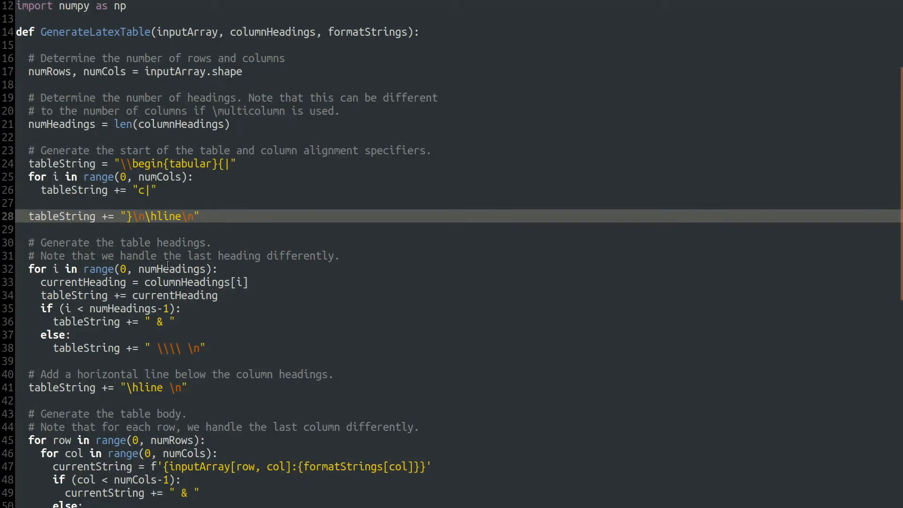
{"action": "scroll", "scroll_direction": "down", "scroll_amount": 3}
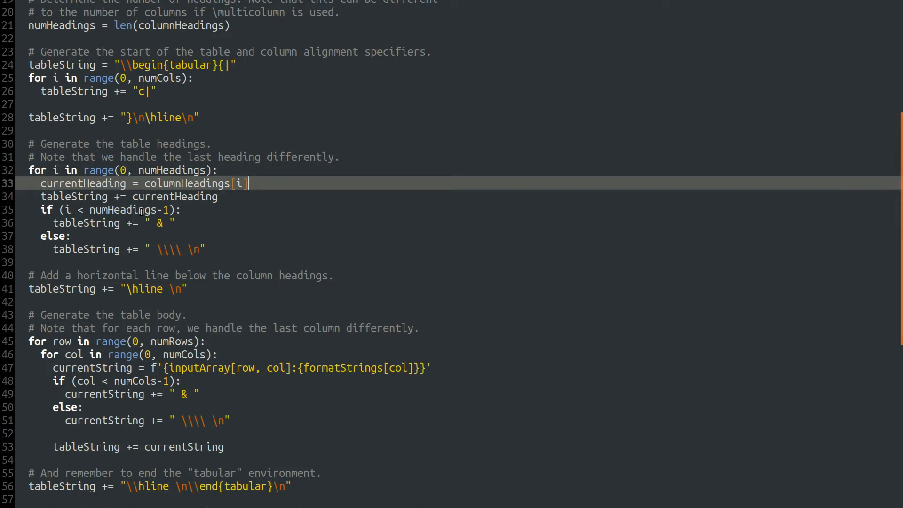
{"action": "mouse_move", "coordinate": [84, 226]}
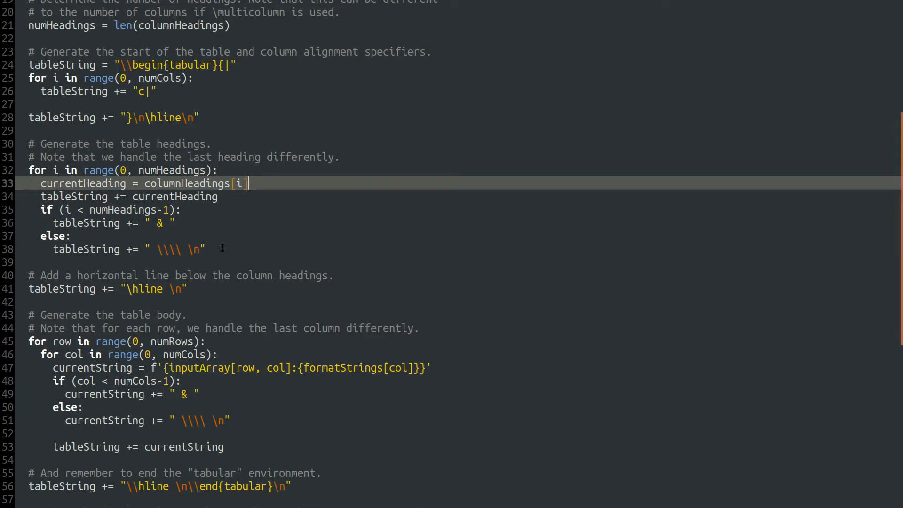
{"action": "mouse_move", "coordinate": [211, 254]}
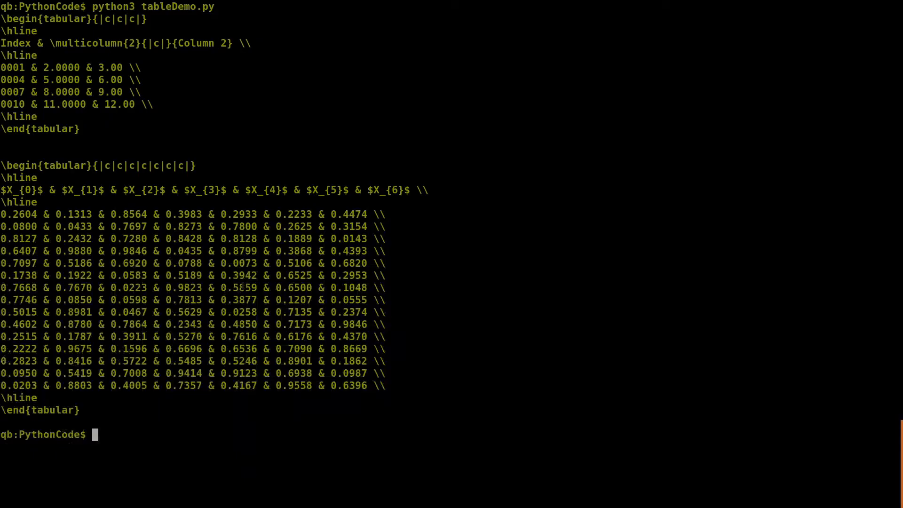
{"action": "double_click", "coordinate": [18, 202]}
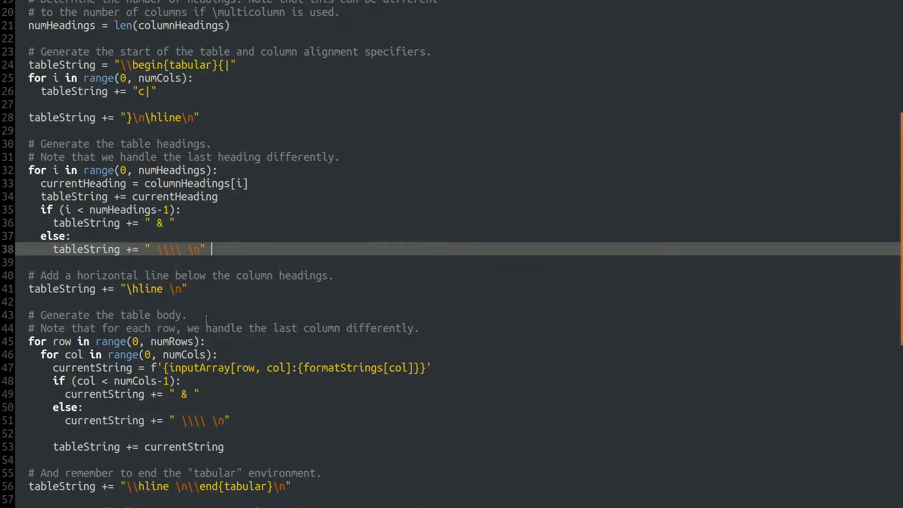
{"action": "scroll", "scroll_direction": "down", "scroll_amount": 3}
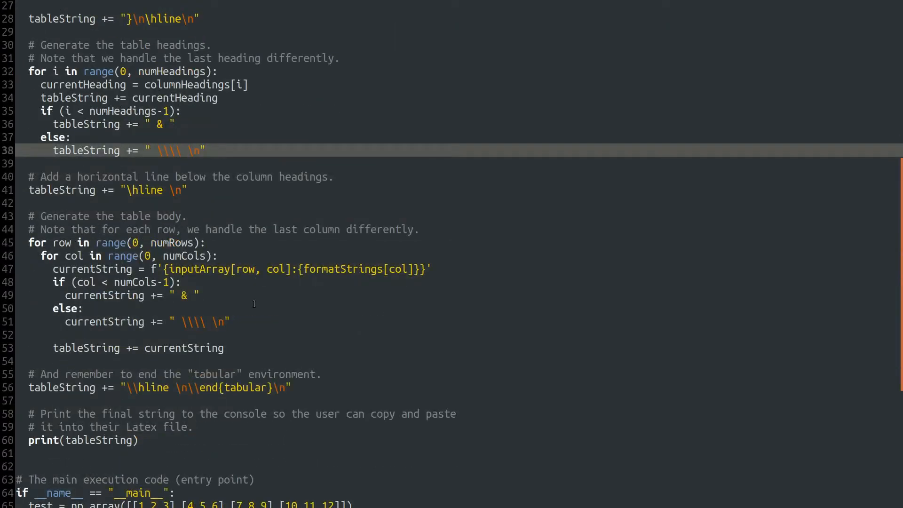
{"action": "left_click", "coordinate": [210, 150]}
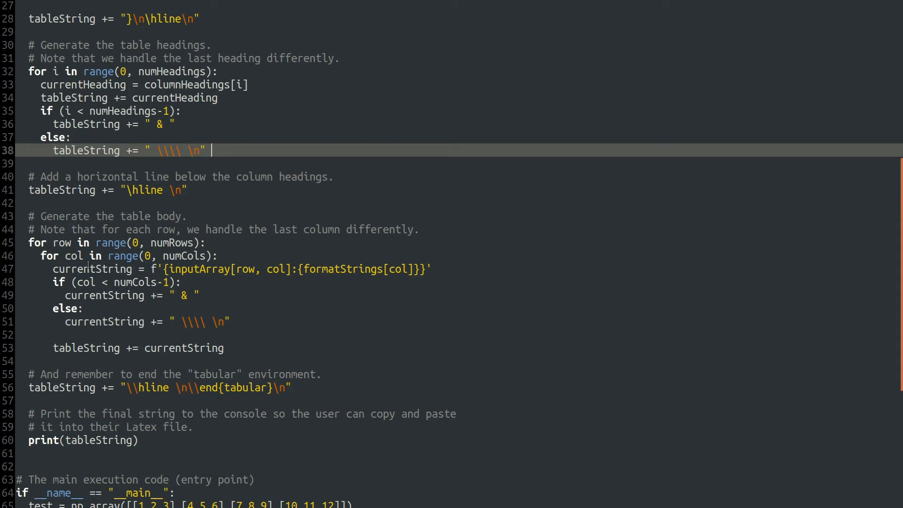
{"action": "left_click", "coordinate": [291, 269]}
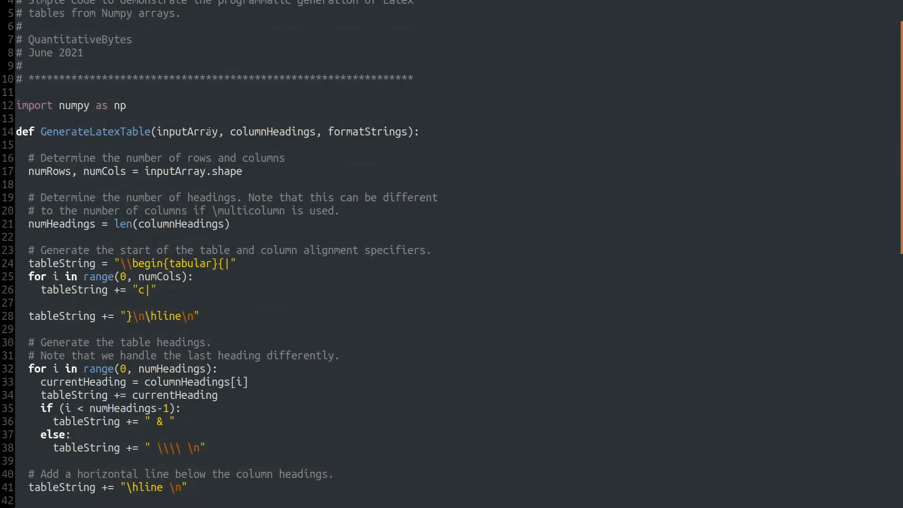
{"action": "scroll", "scroll_direction": "down", "scroll_amount": 3}
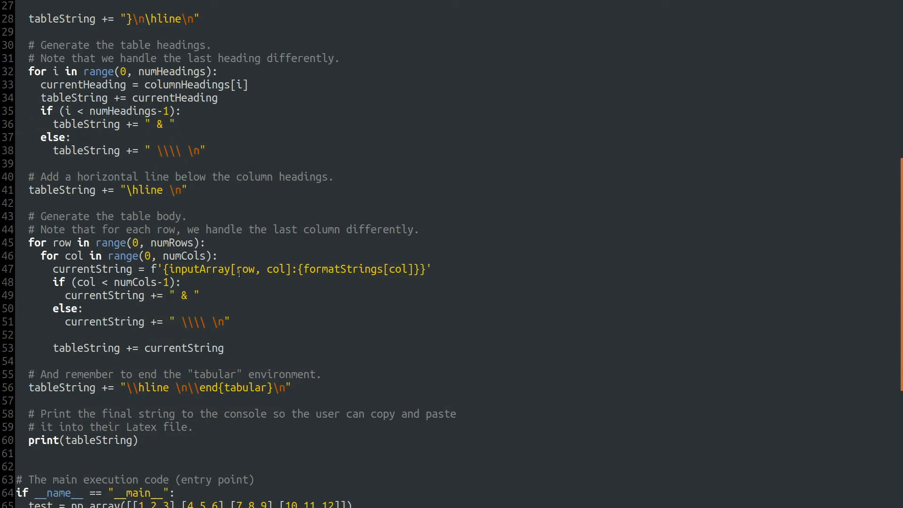
{"action": "left_click", "coordinate": [287, 344]}
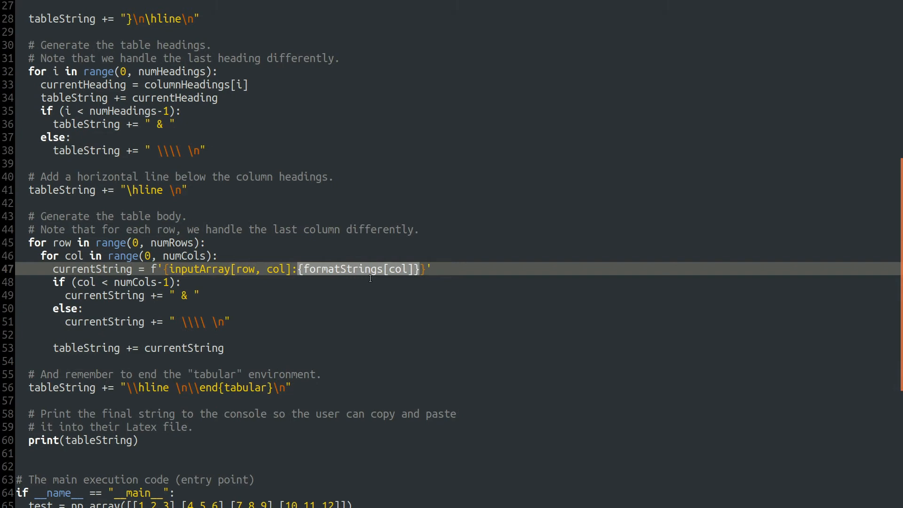
{"action": "mouse_move", "coordinate": [275, 282]}
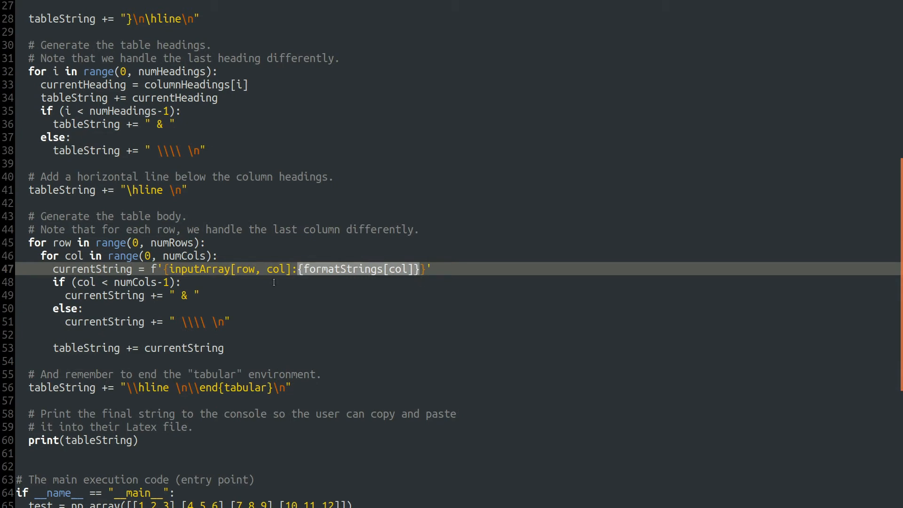
{"action": "mouse_move", "coordinate": [395, 281]}
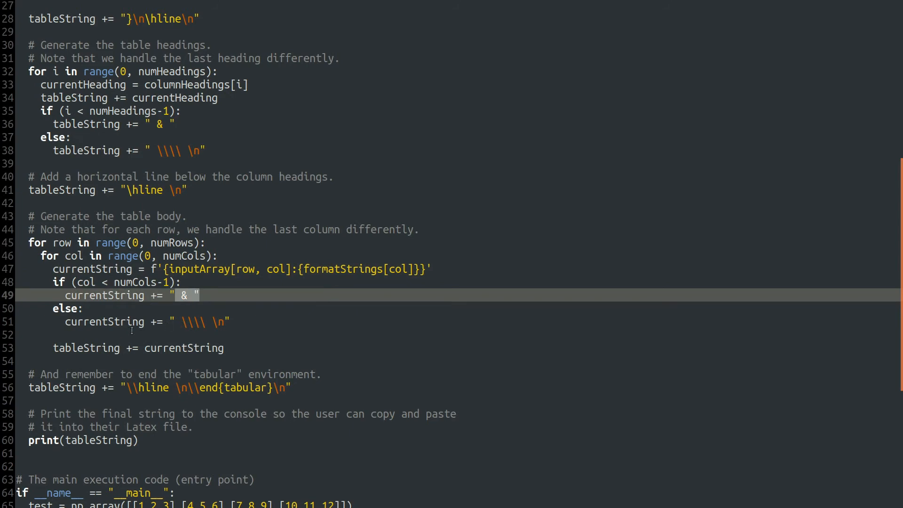
{"action": "mouse_move", "coordinate": [228, 315]}
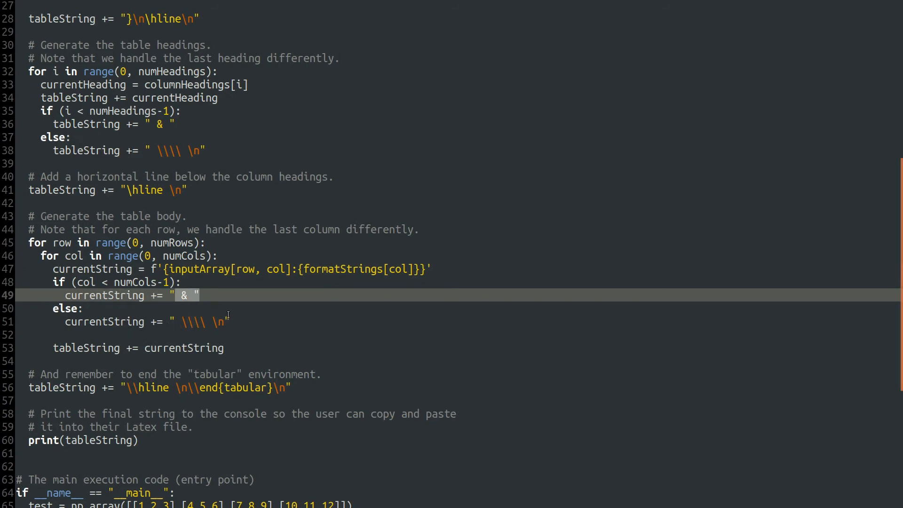
{"action": "mouse_move", "coordinate": [286, 346]}
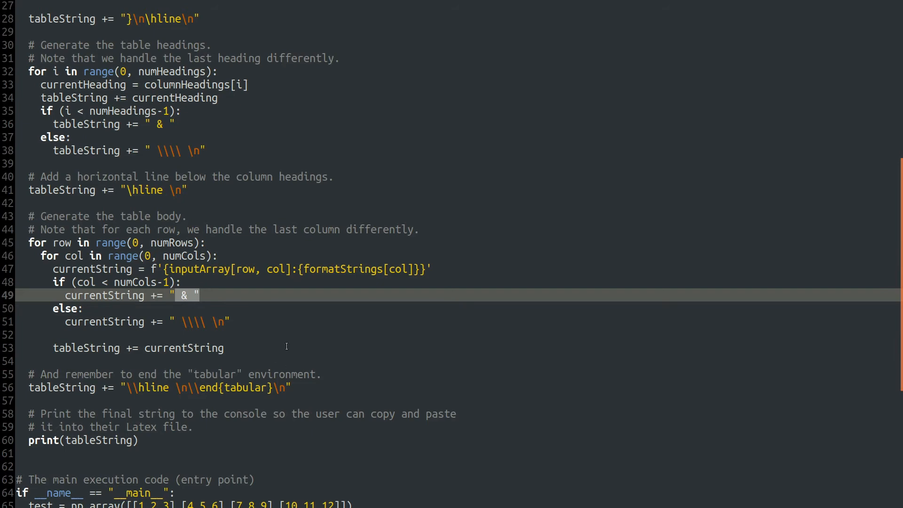
{"action": "mouse_move", "coordinate": [414, 347]}
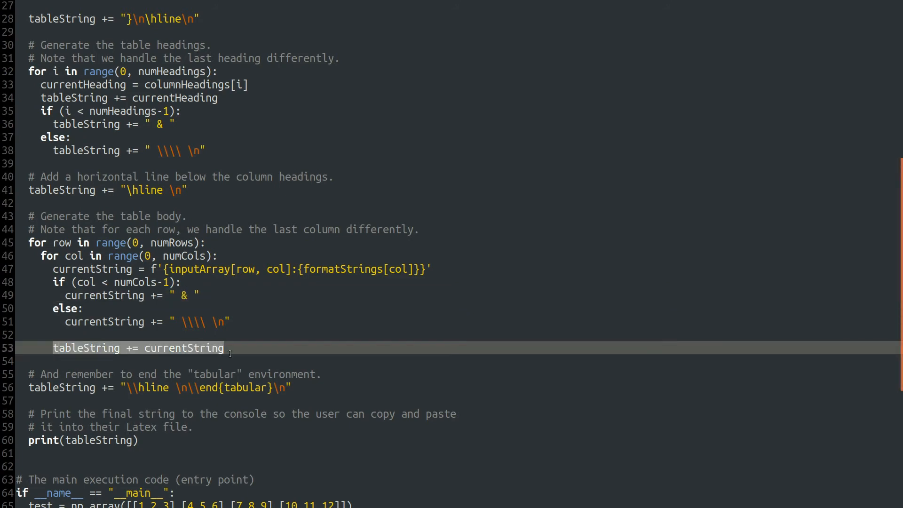
{"action": "mouse_move", "coordinate": [359, 348]}
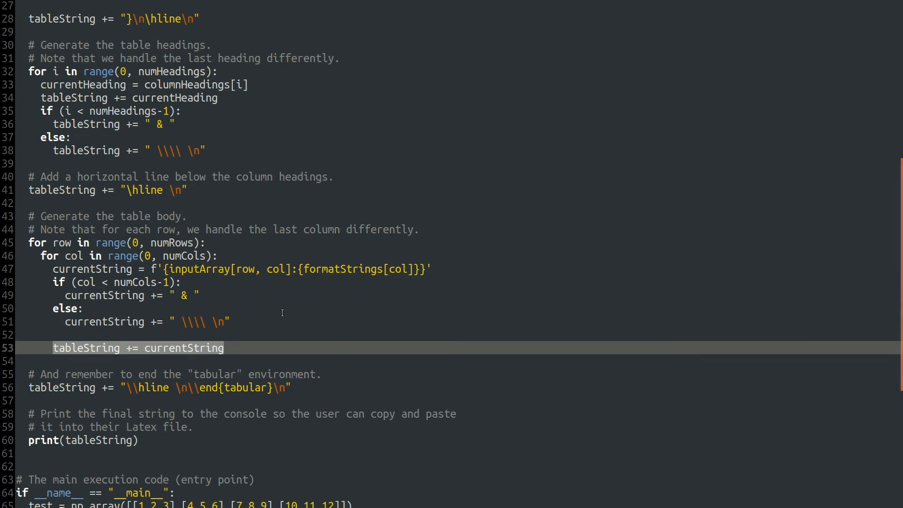
{"action": "mouse_move", "coordinate": [234, 348]}
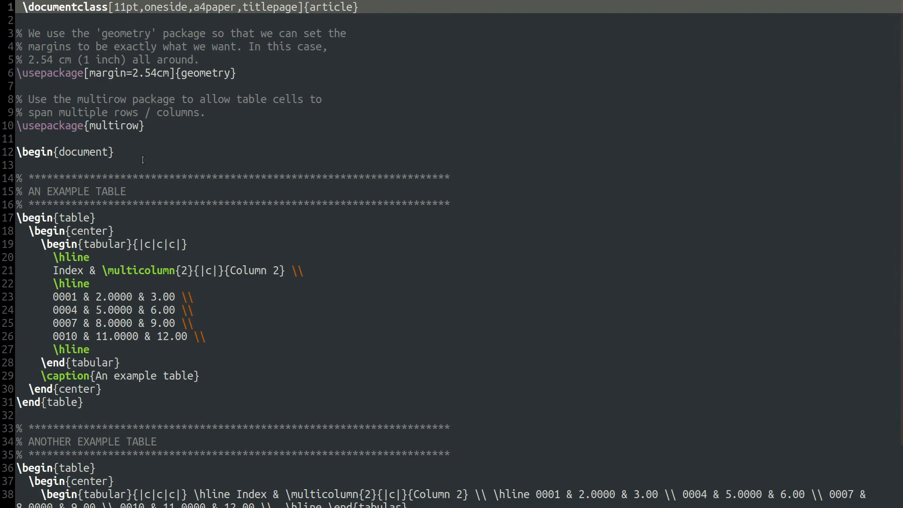
{"action": "mouse_move", "coordinate": [598, 234]}
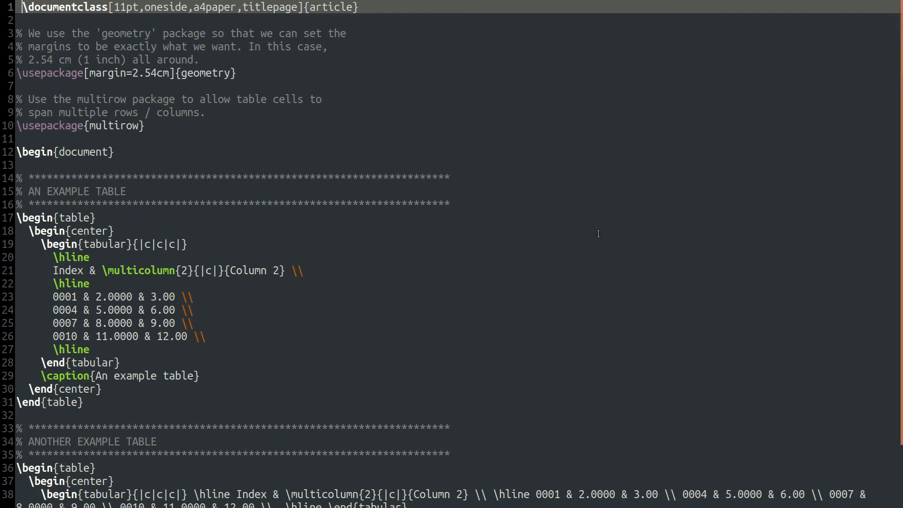
- Delete the single-line tabular block under the ANOTHER EXAMPLE TABLE comment
{"action": "scroll", "scroll_direction": "down", "scroll_amount": 3}
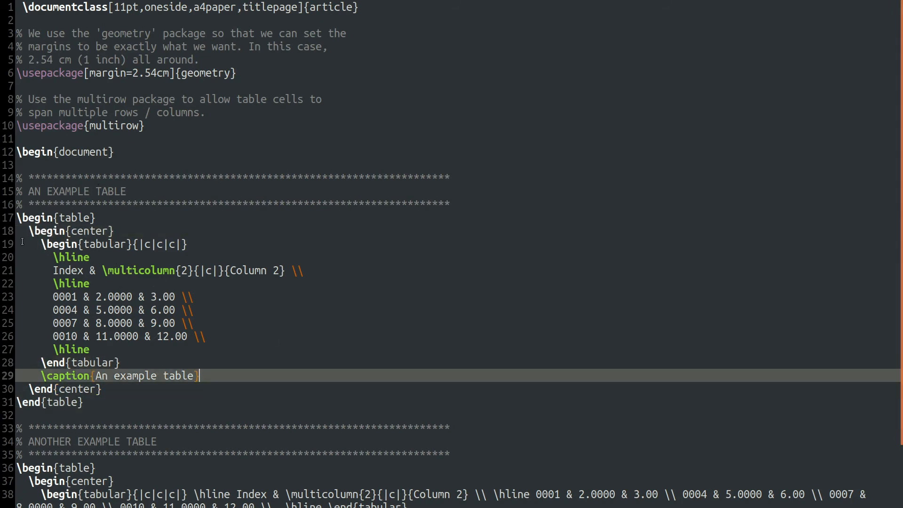
{"action": "left_click_drag", "start_coordinate": [25, 244], "coordinate": [116, 362]}
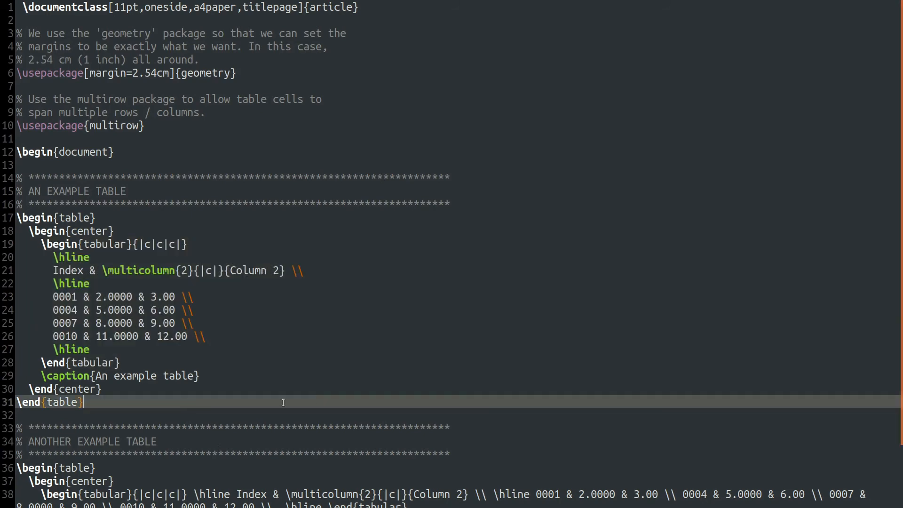
{"action": "scroll", "scroll_direction": "down", "scroll_amount": 3}
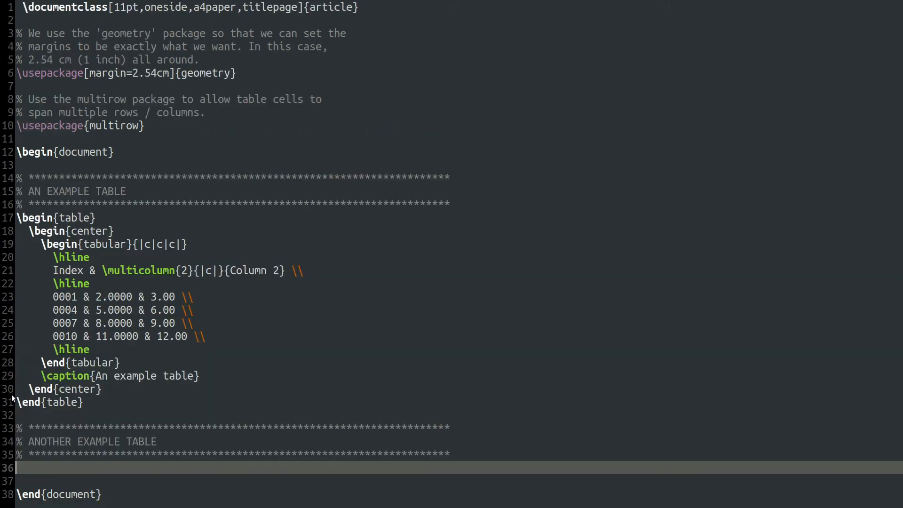
{"action": "mouse_move", "coordinate": [380, 328]}
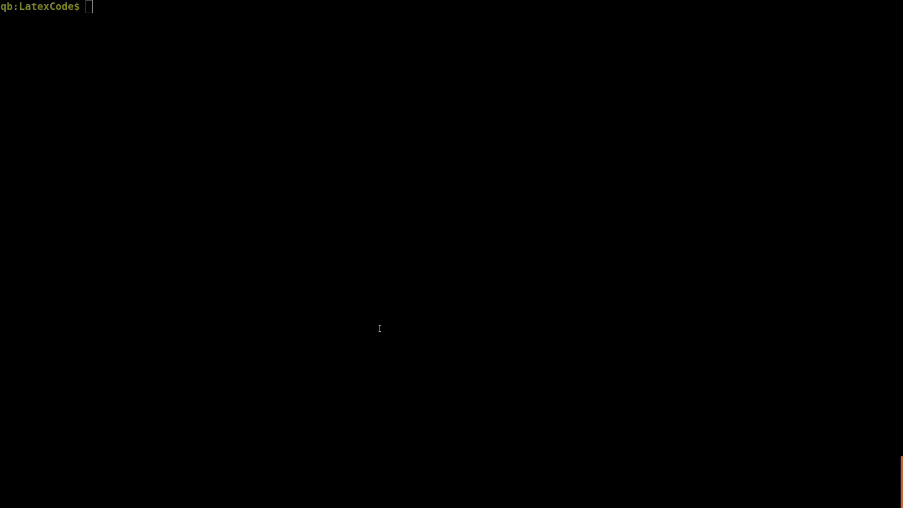
- Enter 'latex tableDemo.tex' with an output redirect in the LatexCode terminal
{"action": "type", "text": "latex"}
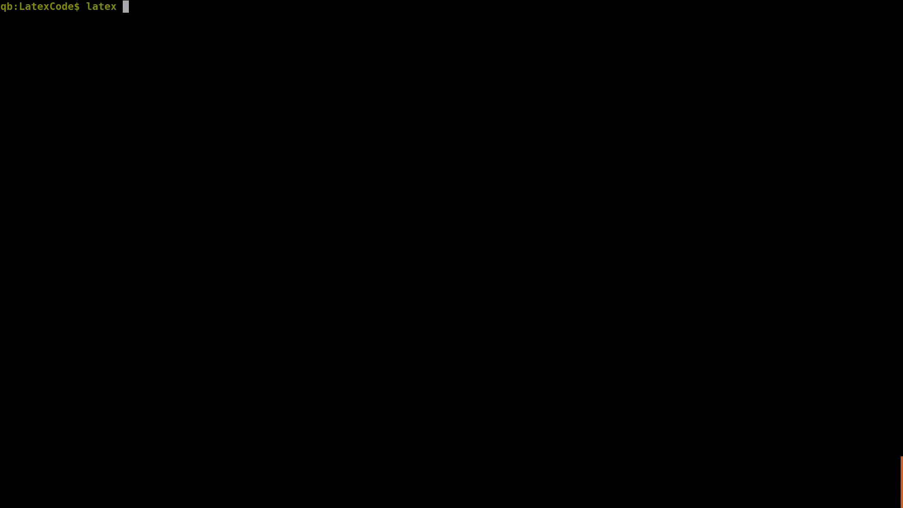
{"action": "type", "text": "tableDemo.tex"}
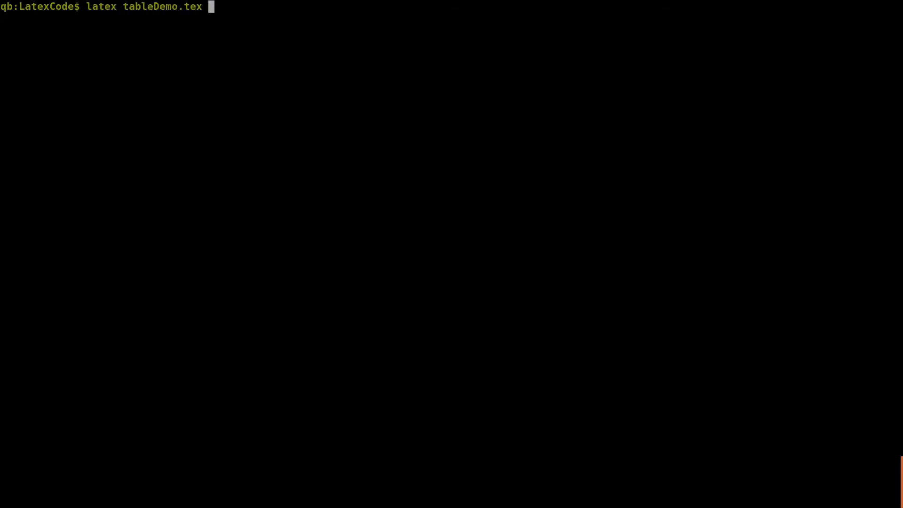
{"action": "type", "text": "> outou"}
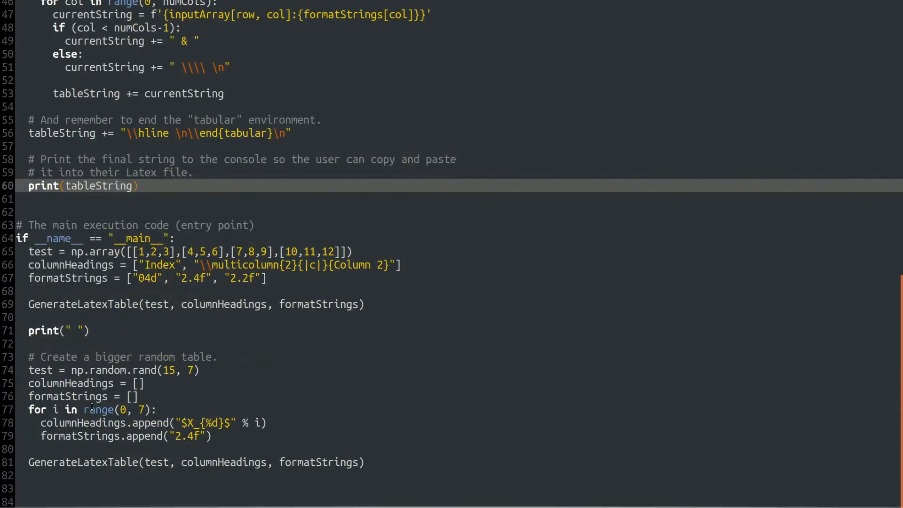
- Switch to tableDemo.py's main code that builds the 15-by-7 random table
{"action": "left_click", "coordinate": [199, 370]}
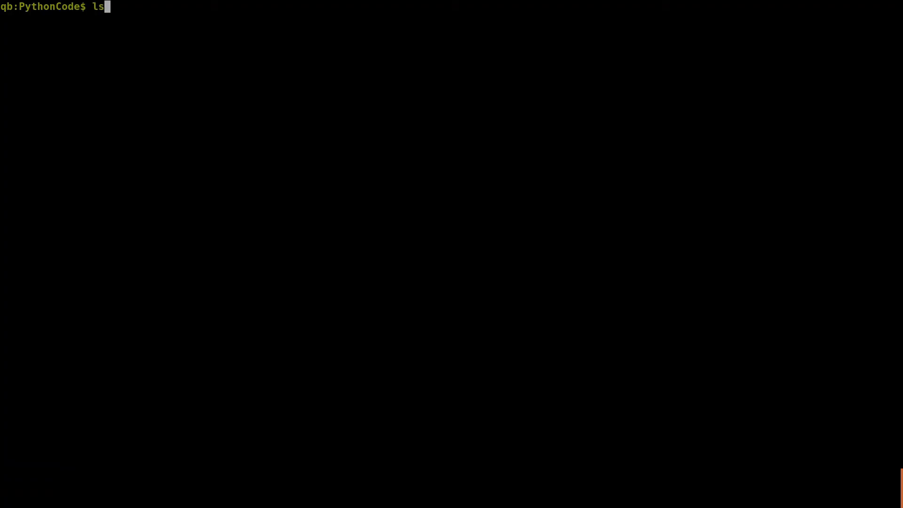
- Run 'python3 tableDemo.py' in the PythonCode terminal
{"action": "type", "text": "python3"}
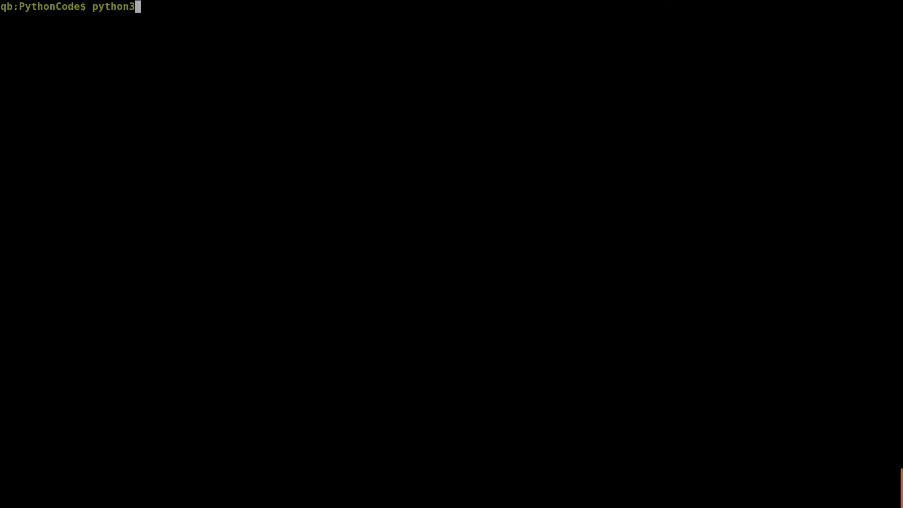
{"action": "type", "text": "tableDemo.py"}
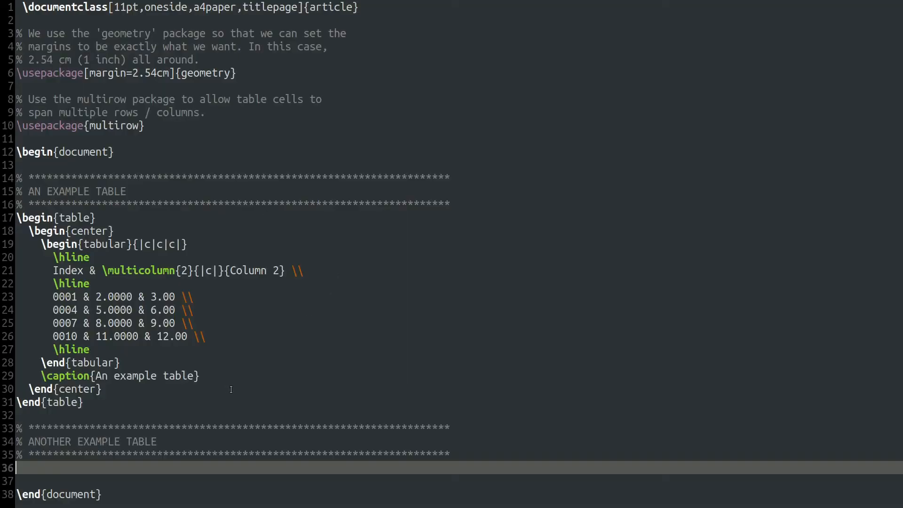
- Wrap the pasted X_0–X_6 random-value tabular in table and center environments
{"action": "type", "text": "\\begfin{table"}
{"action": "type", "text": "\\end"}
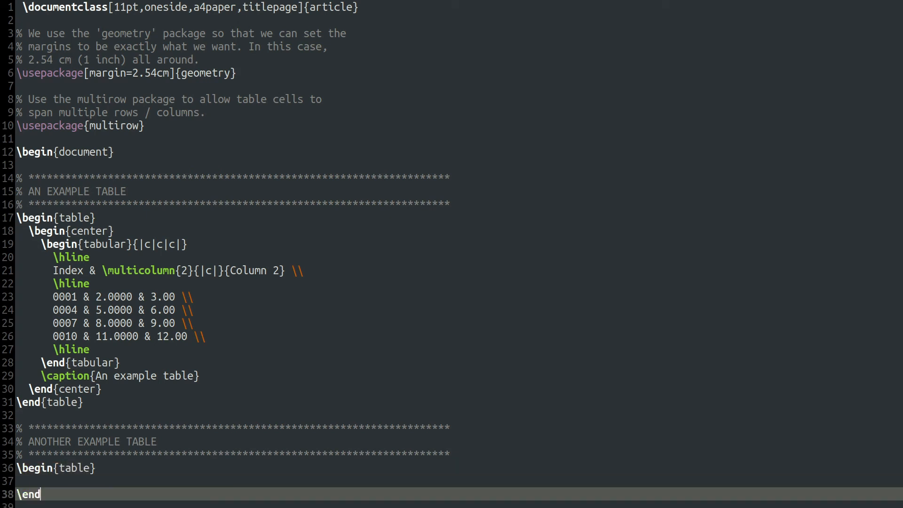
{"action": "type", "text": "{table"}
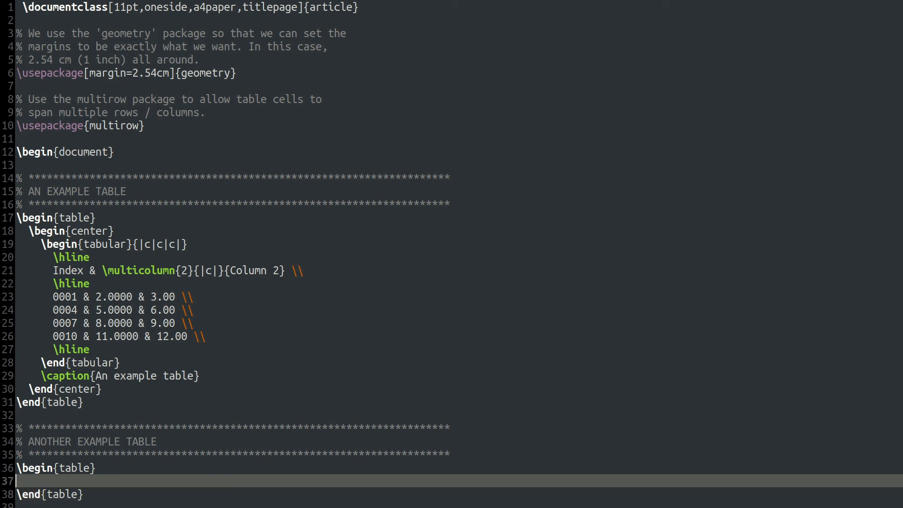
{"action": "type", "text": "\\begin"}
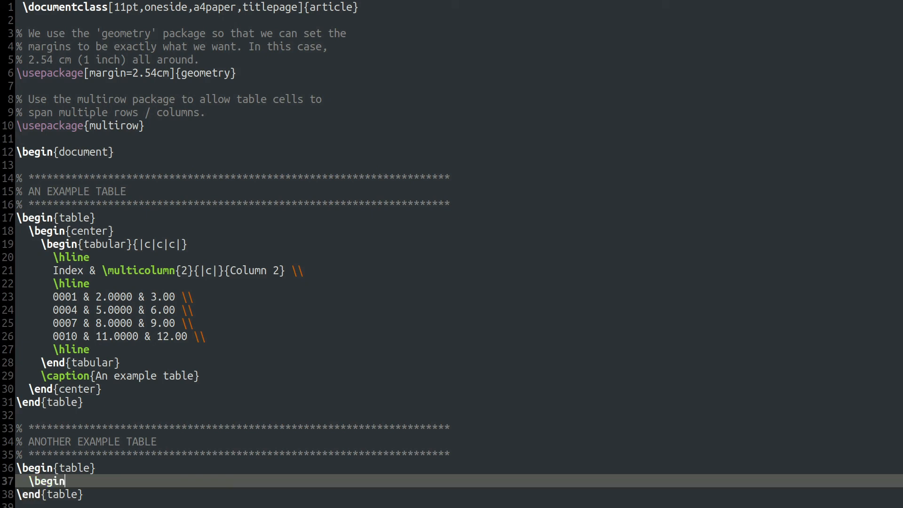
{"action": "type", "text": "{center}"}
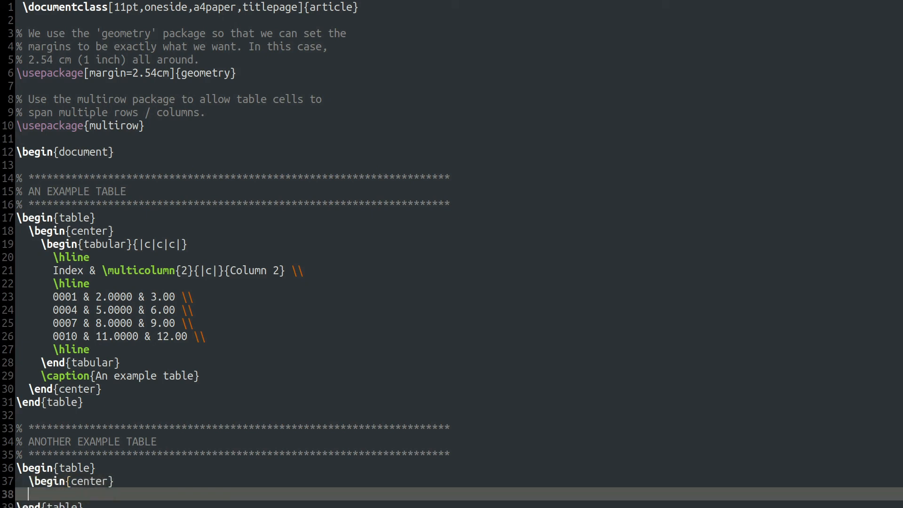
{"action": "type", "text": "\\end{center"}
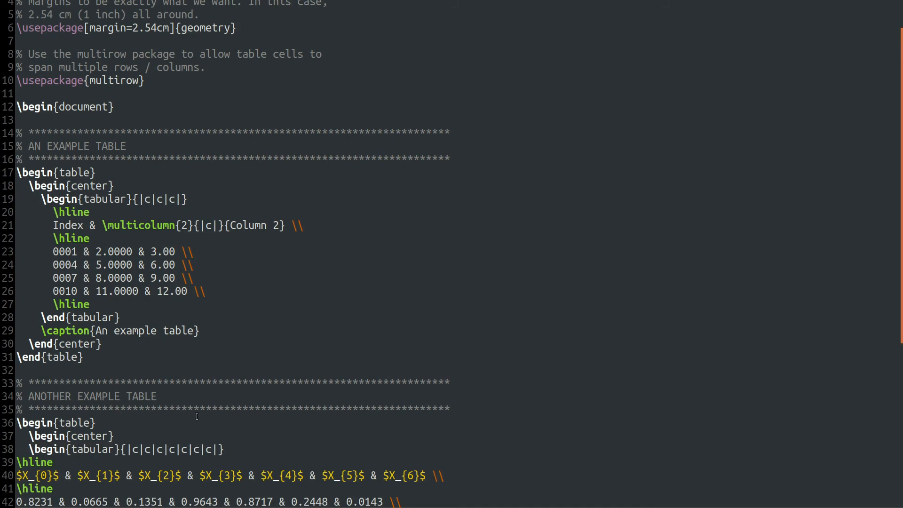
{"action": "scroll", "scroll_direction": "down", "scroll_amount": 3}
{"action": "type", "text": "latex tableDemo.tex"}
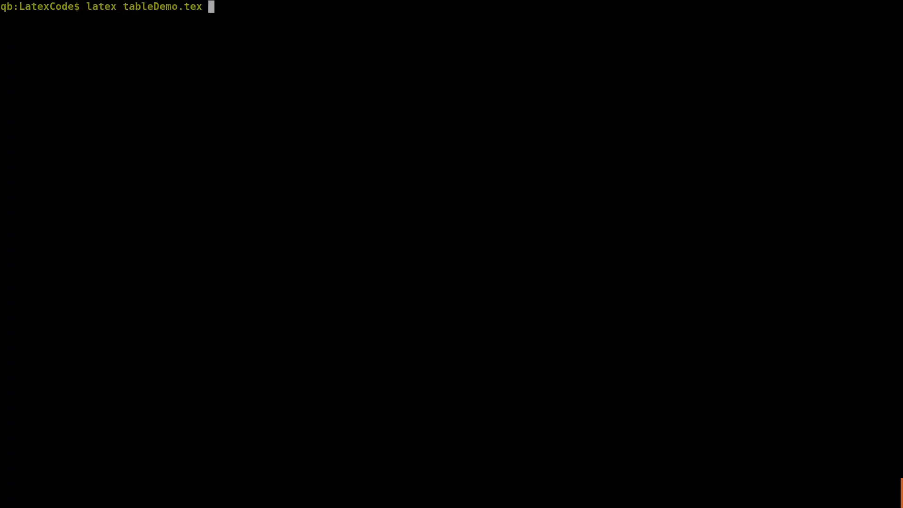
- Compile with 'latex tableDemo.tex > outpout.txt' to send the log to a file
{"action": "type", "text": "> outpout"}
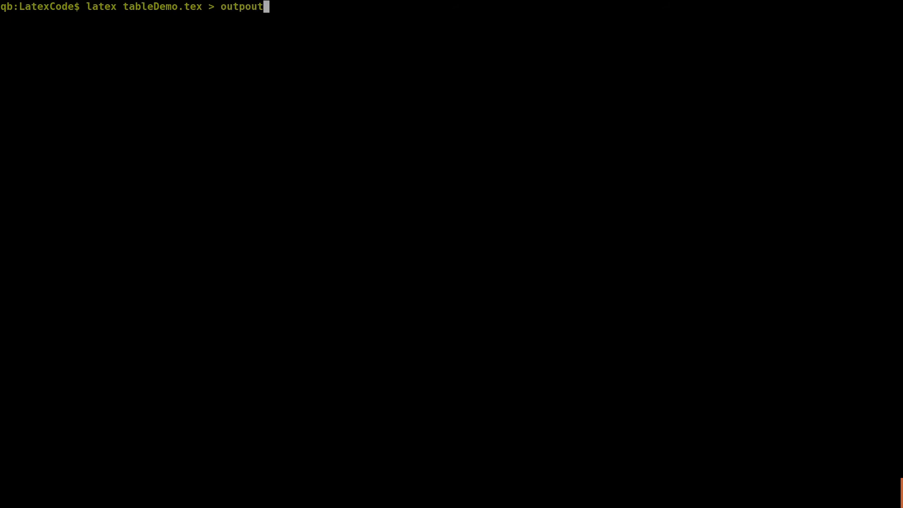
{"action": "type", "text": ".txt"}
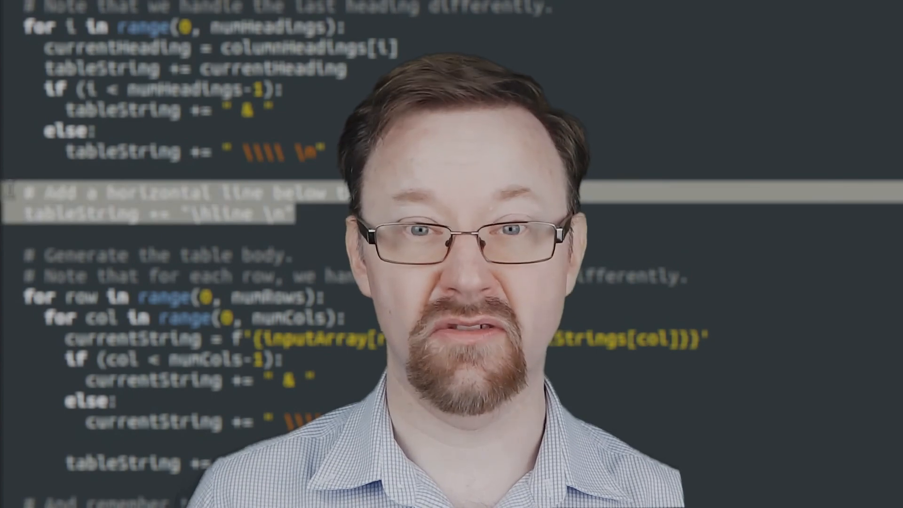
{"action": "scroll", "scroll_direction": "down", "scroll_amount": 3}
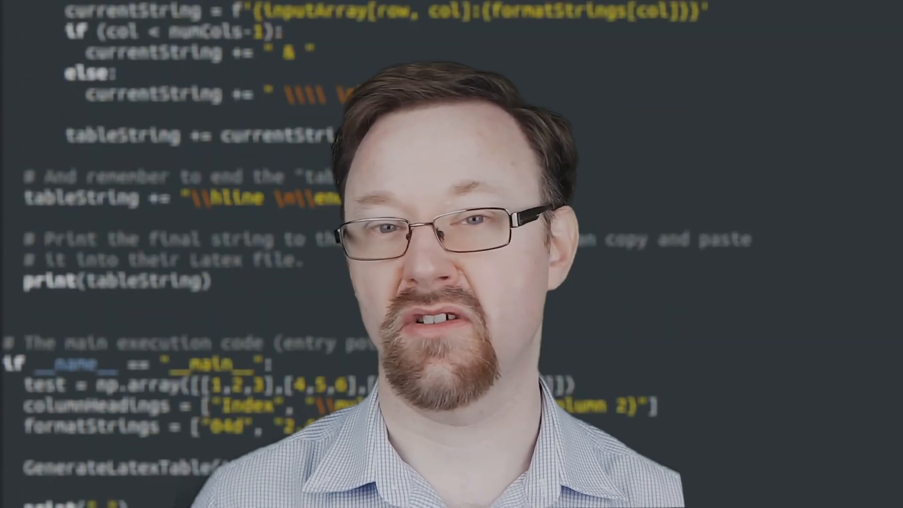